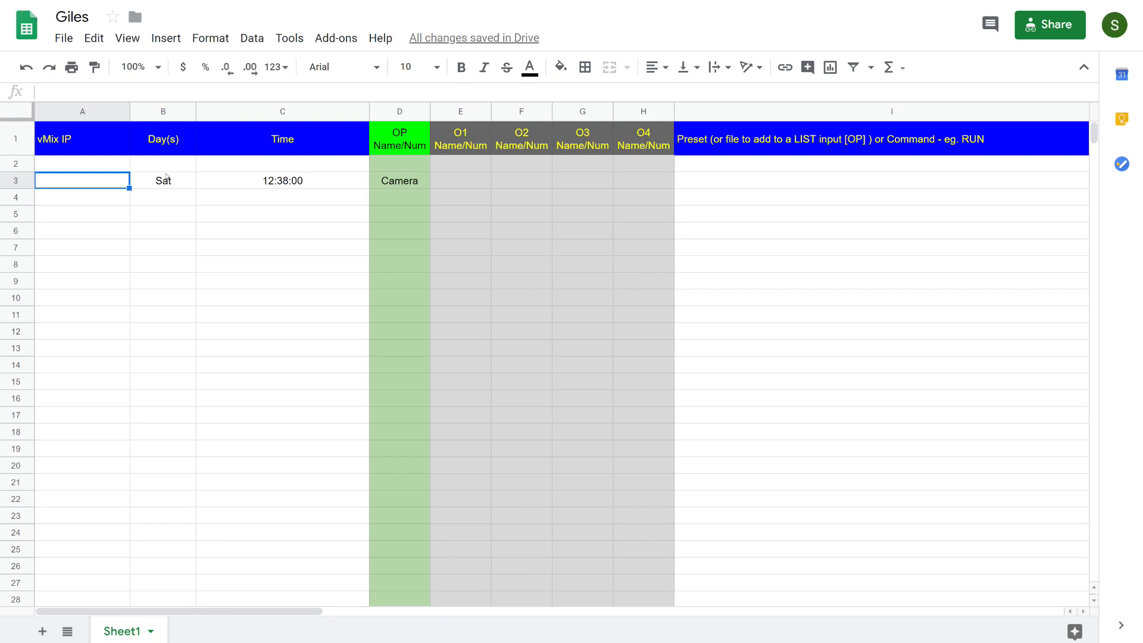
- Review row 3's day (Sat), Camera, OP, O2, O4 and preset/command entries
click(163, 180)
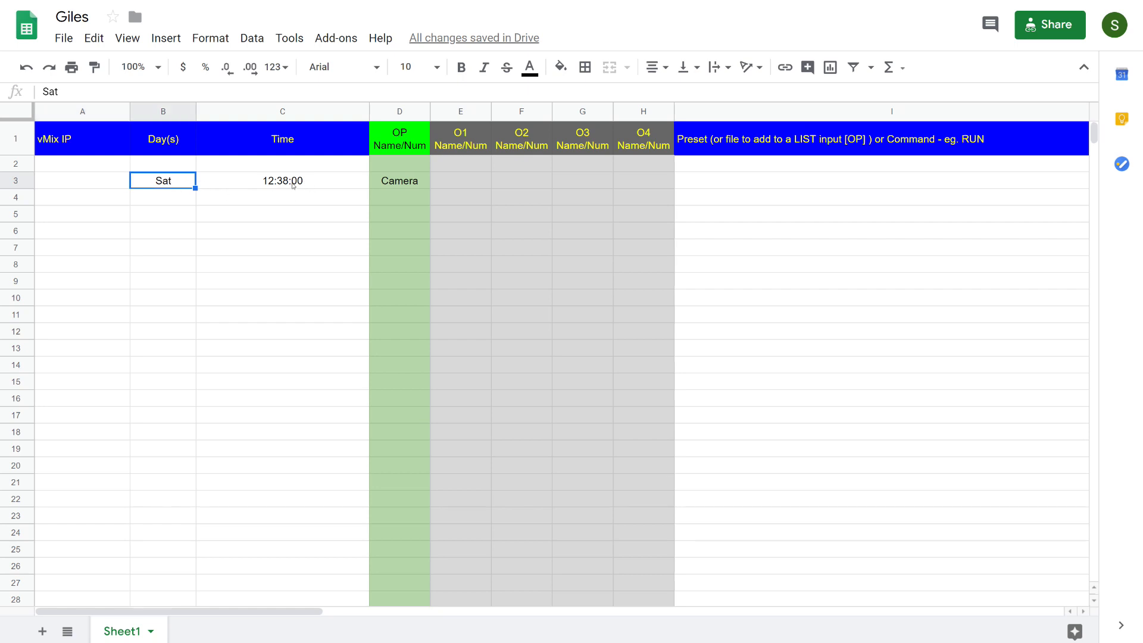
click(399, 180)
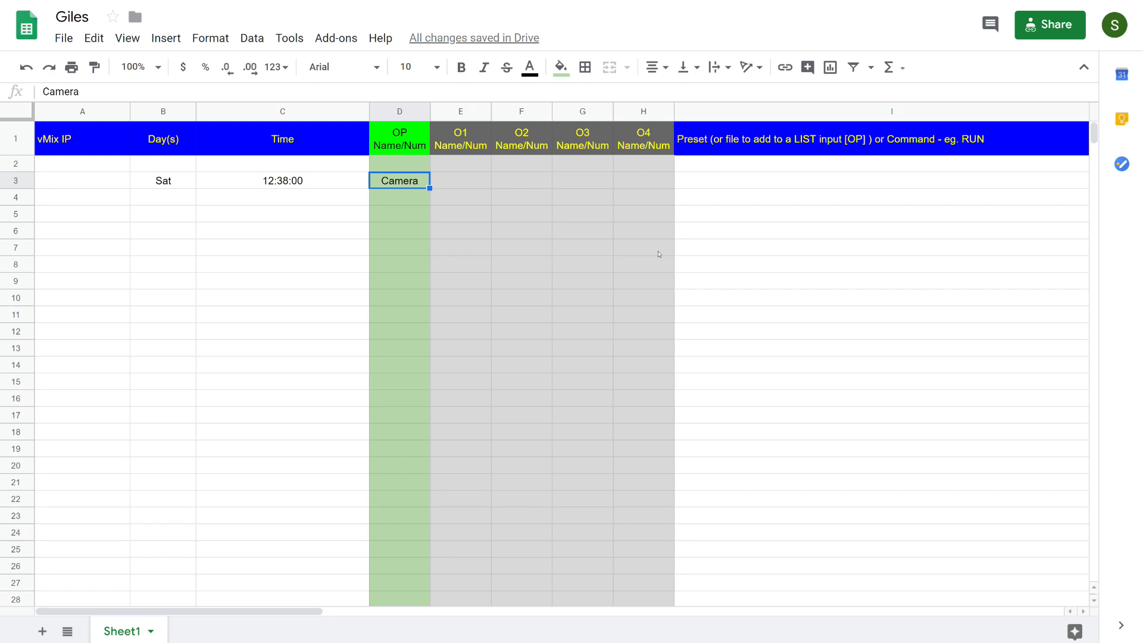
mouse_move(656, 253)
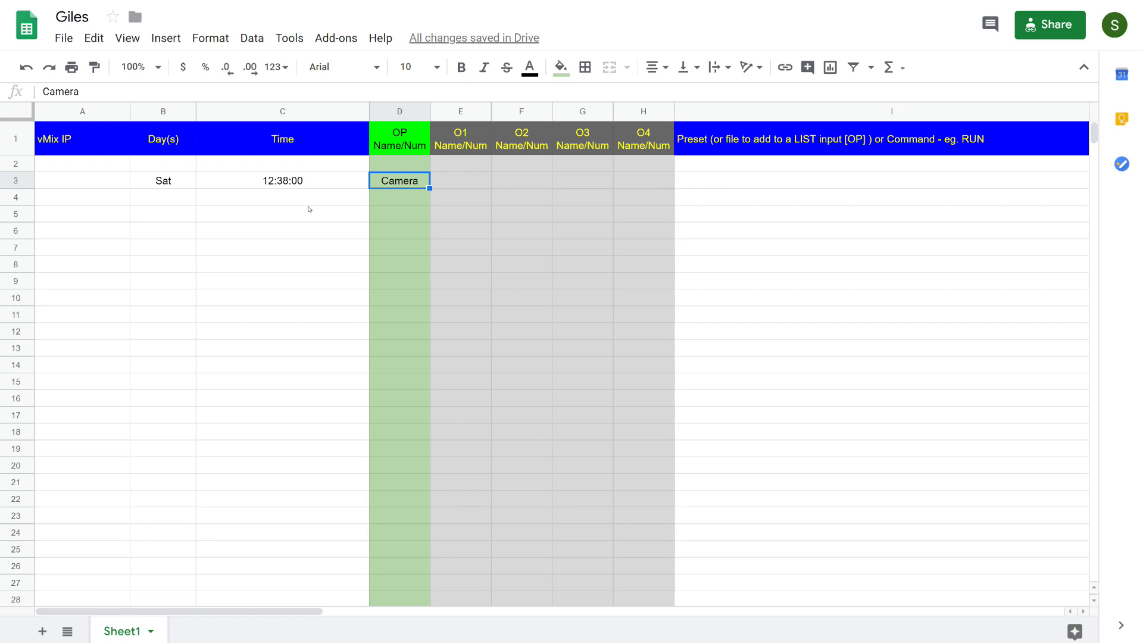
click(879, 179)
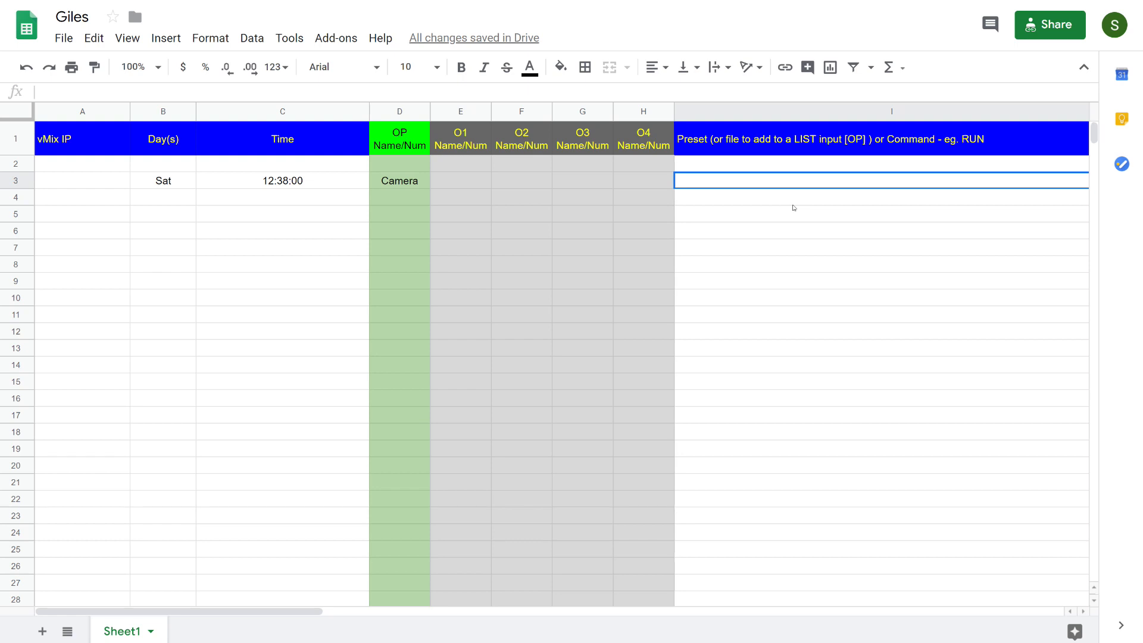
click(399, 197)
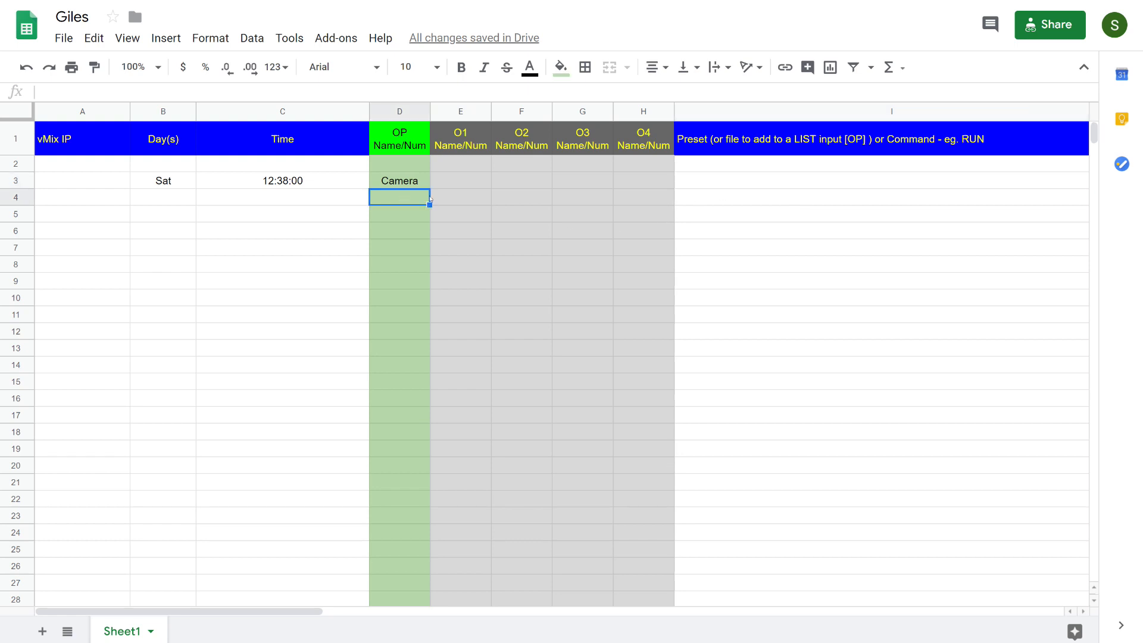
click(520, 197)
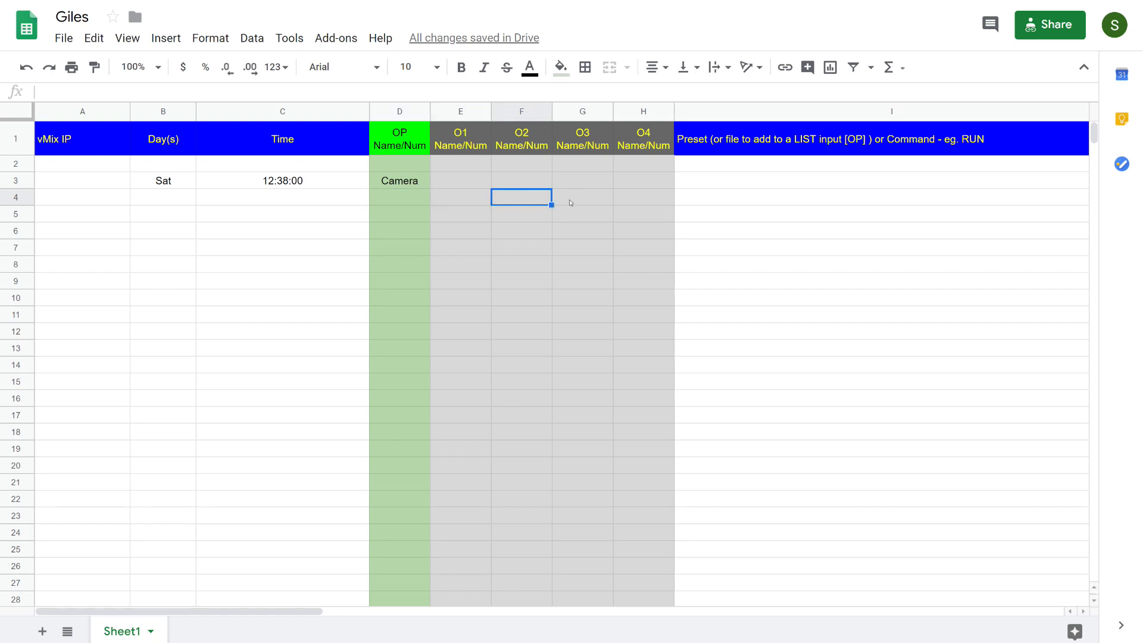
click(643, 197)
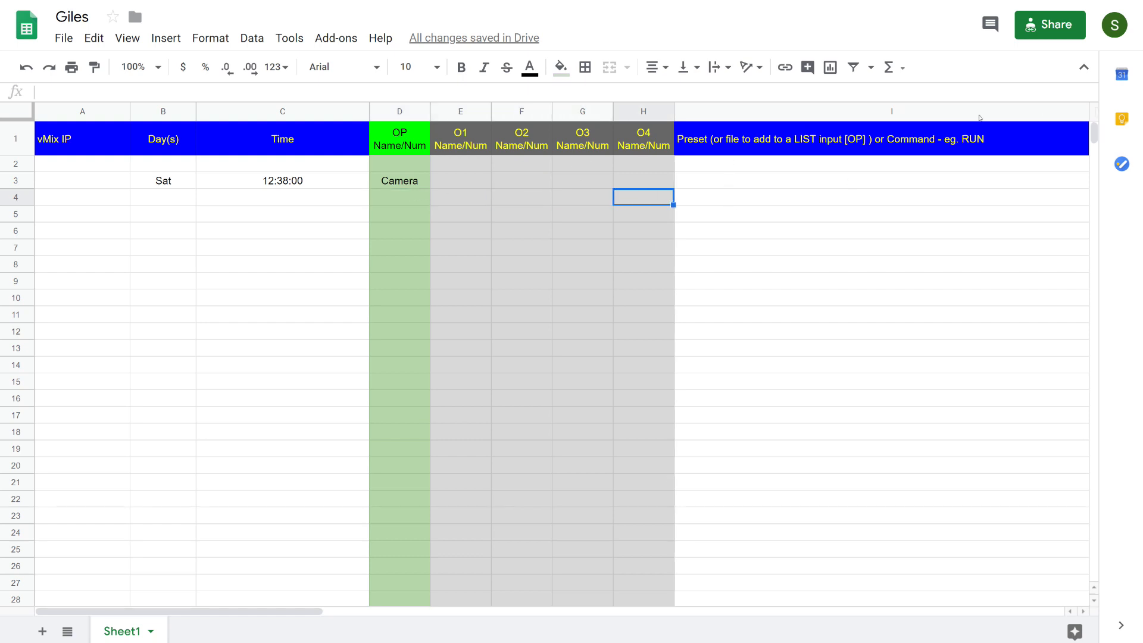
click(880, 181)
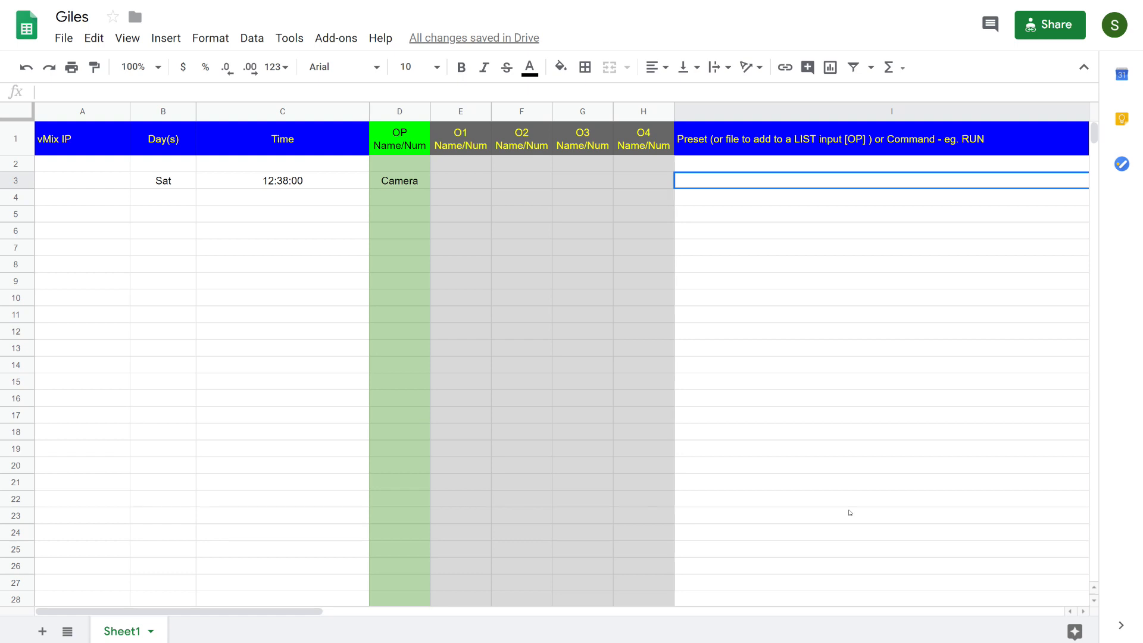
- Enter the description 'My Event' in cell J3
scroll(right, 3)
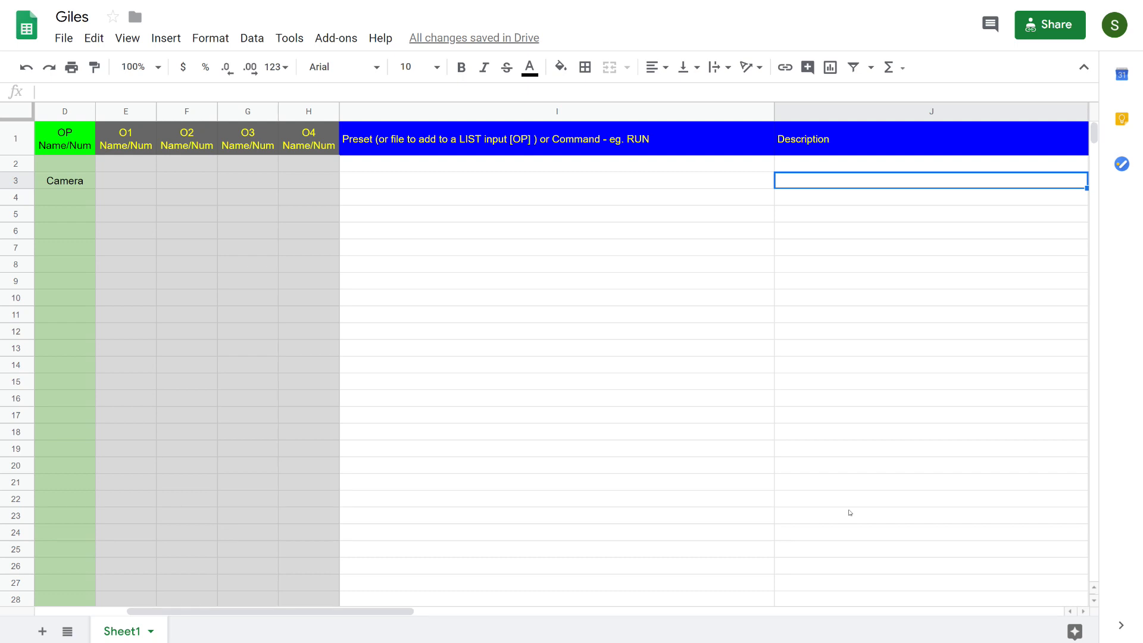
text(My)
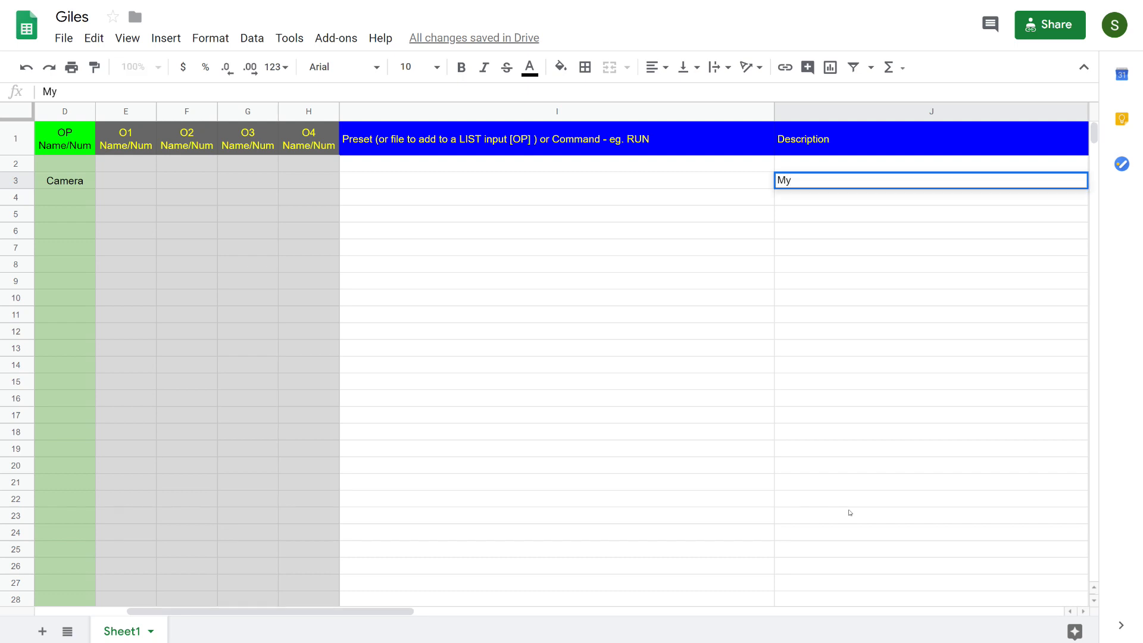
text(Event)
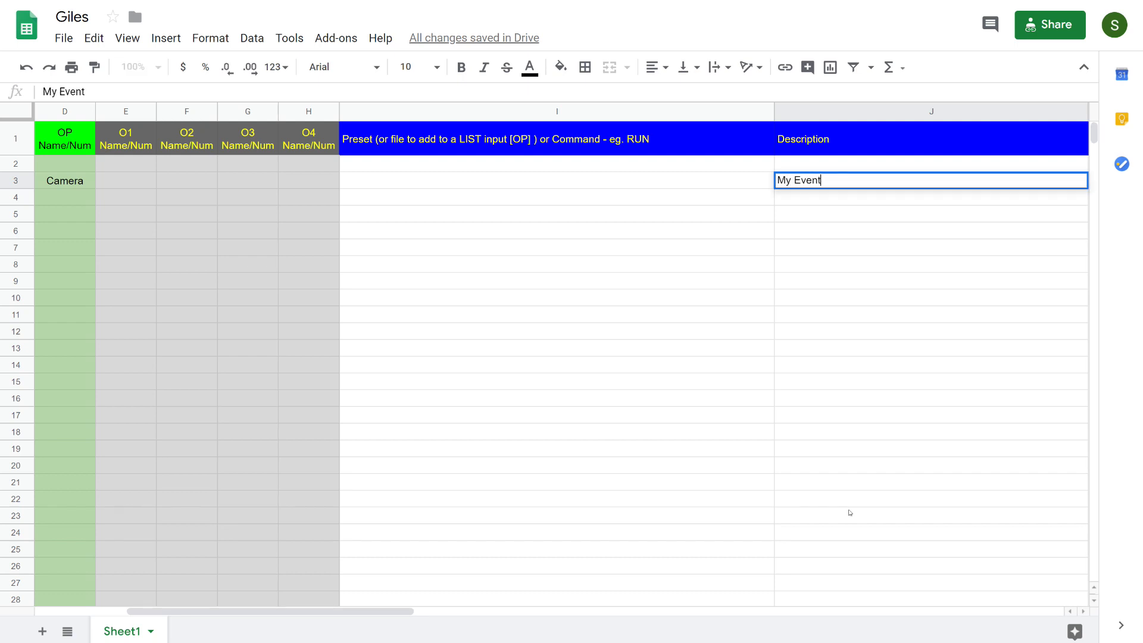
key(enter)
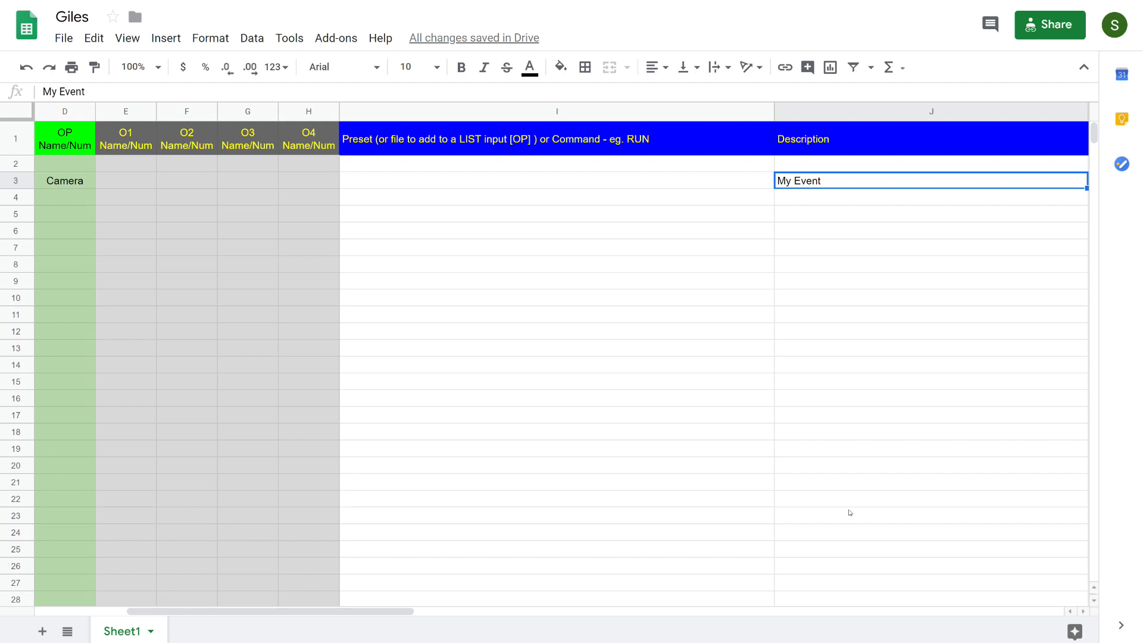
mouse_move(858, 623)
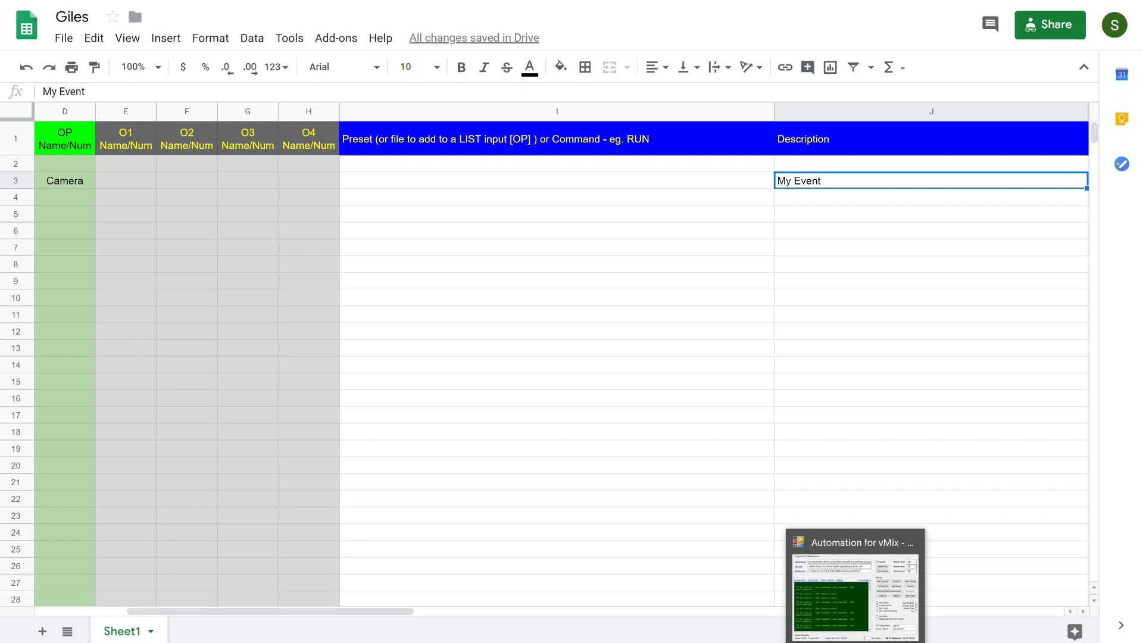
- Bring up Automation for vMix and reload the schedule data twice with Refresh Now
click(854, 542)
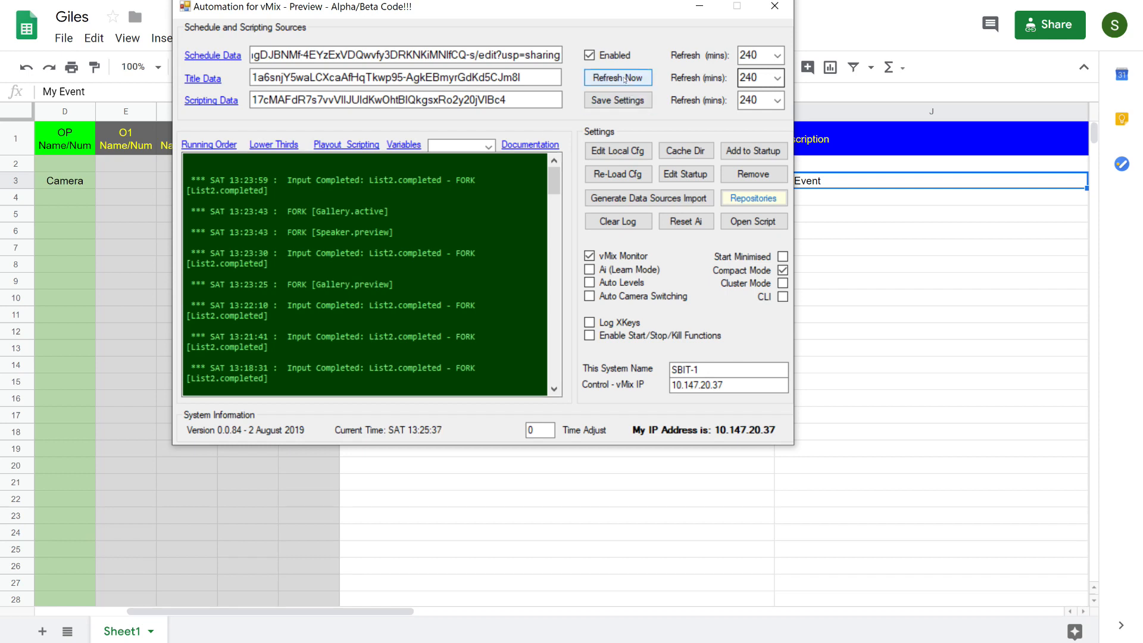
click(617, 78)
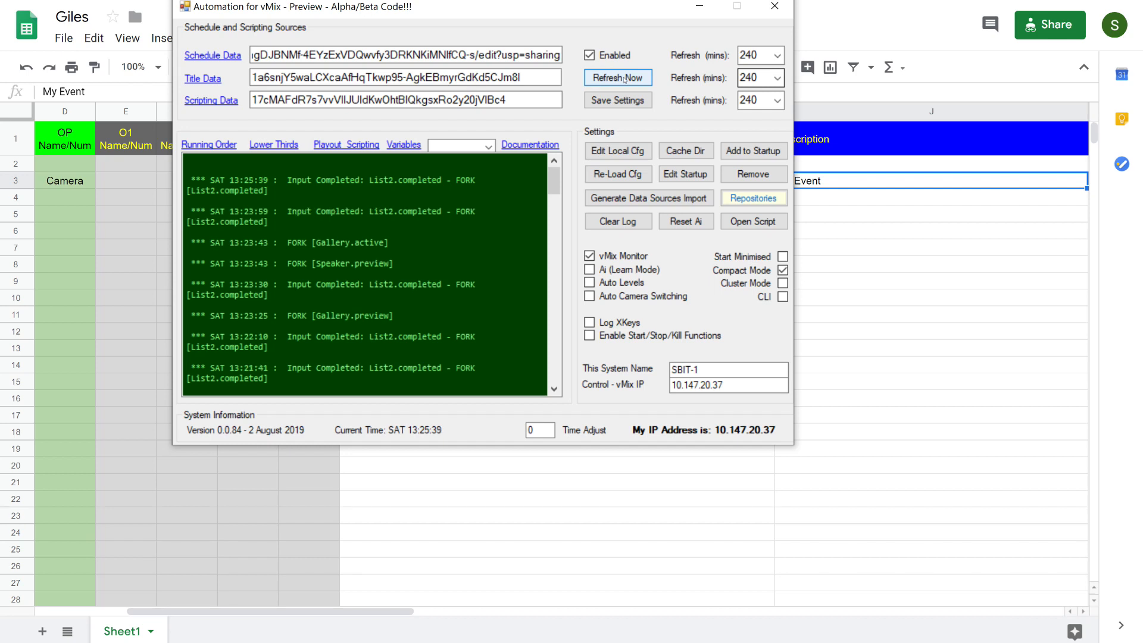
click(617, 77)
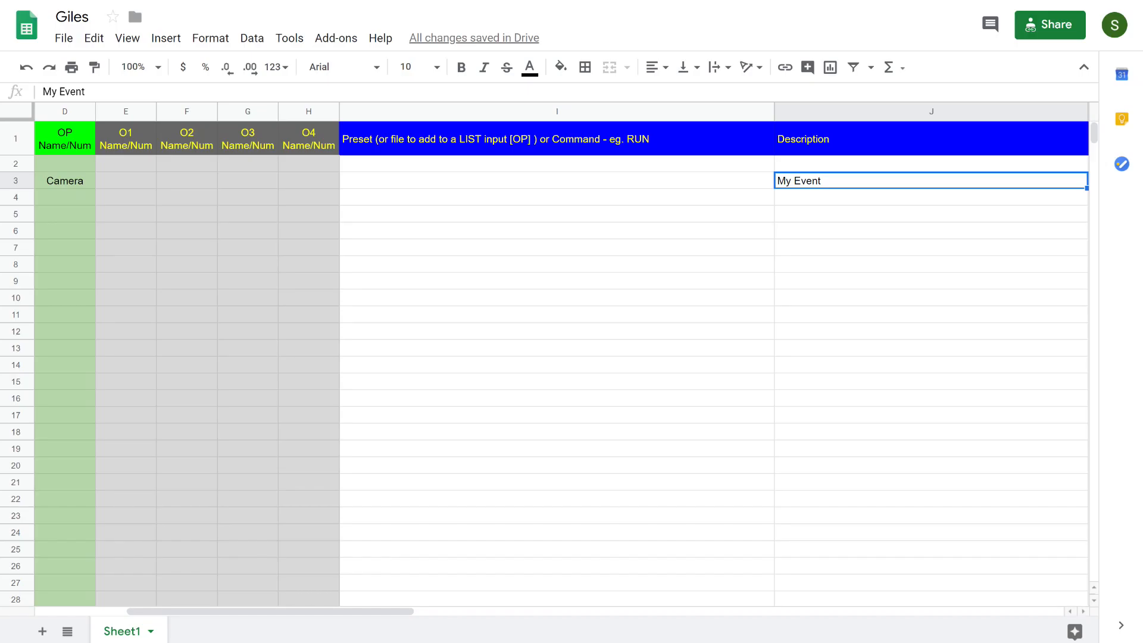
mouse_move(478, 178)
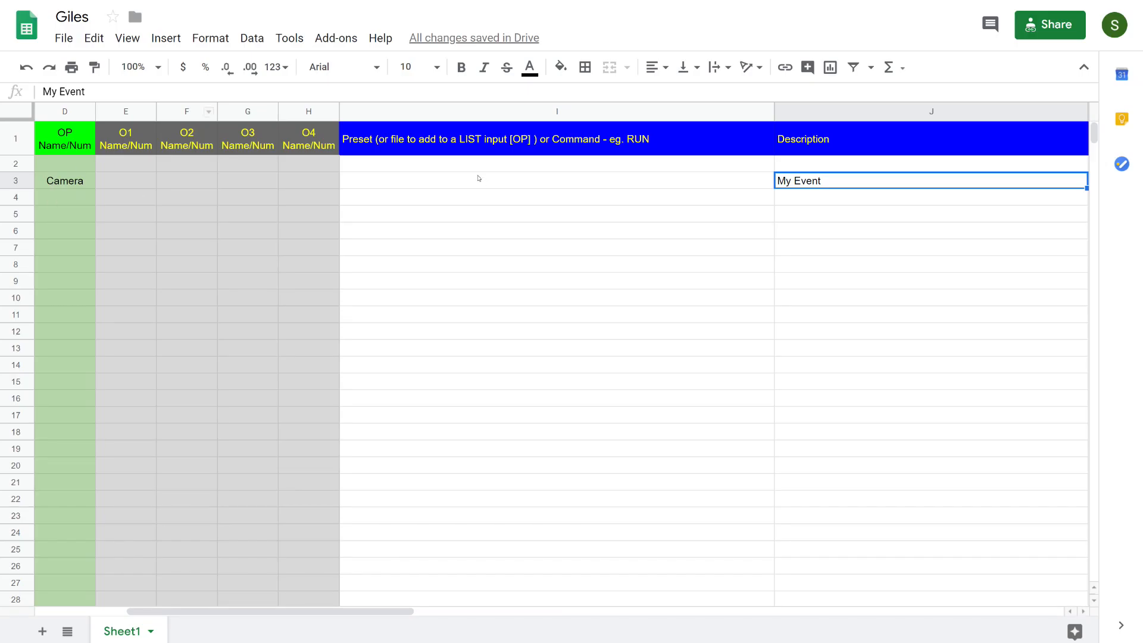
- Change the Camera event's day in B3 from Sat to Sun, then bring up Automation for vMix
click(65, 179)
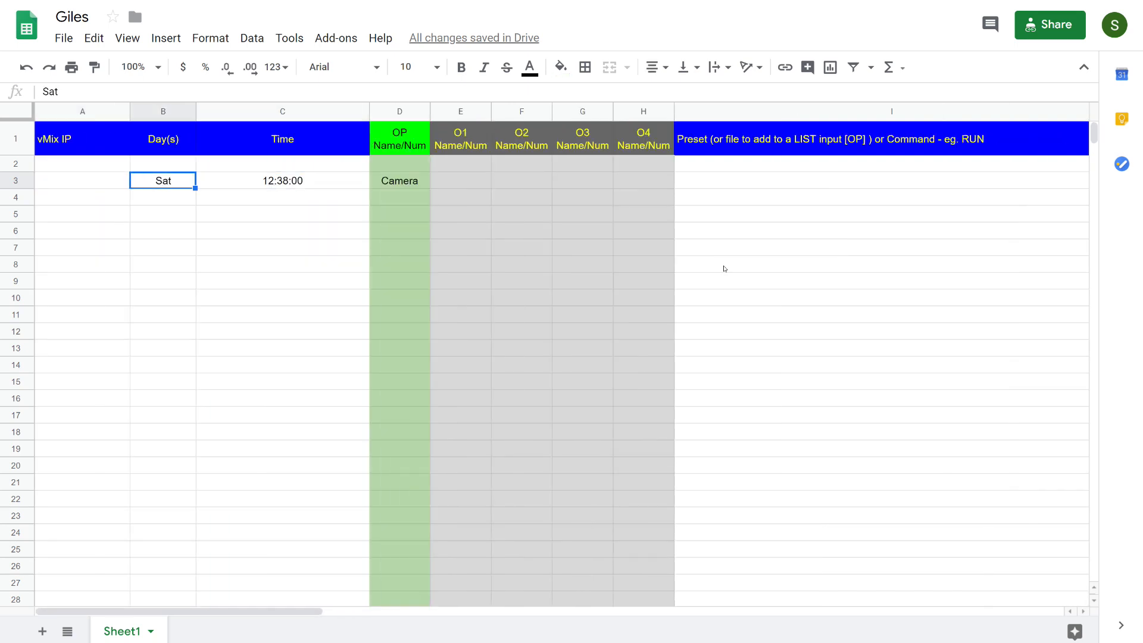
text(Sun)
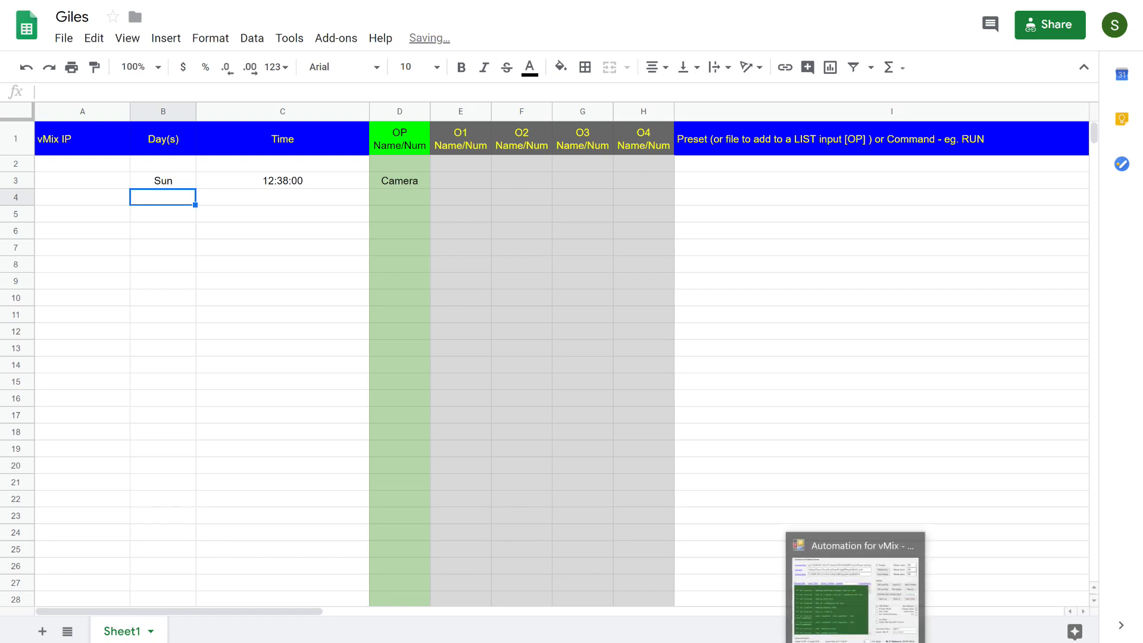
click(854, 545)
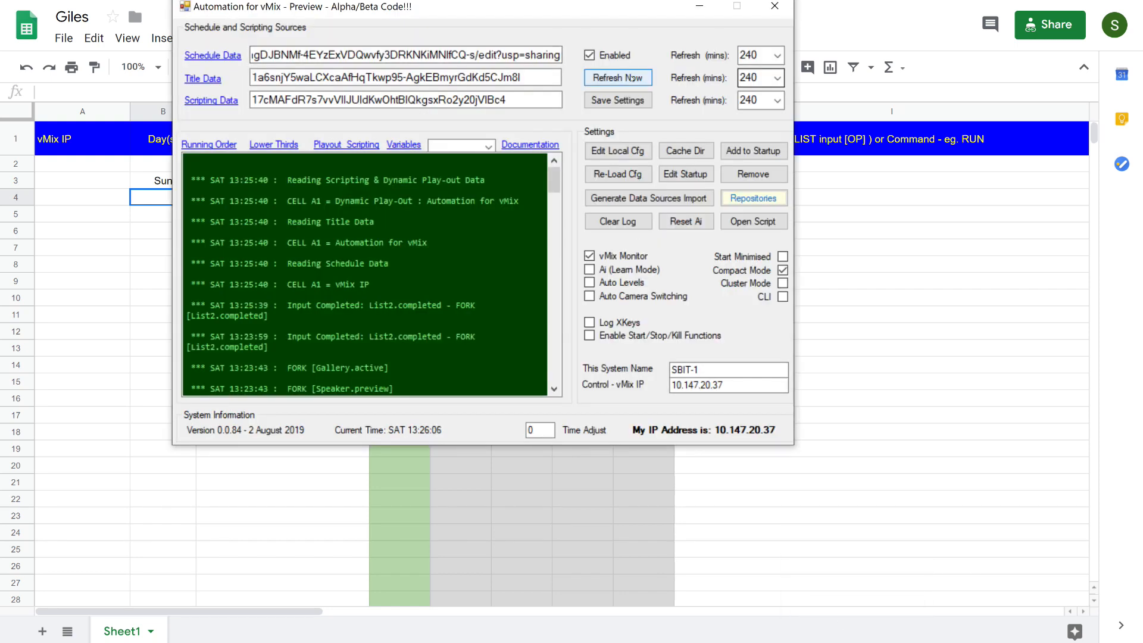